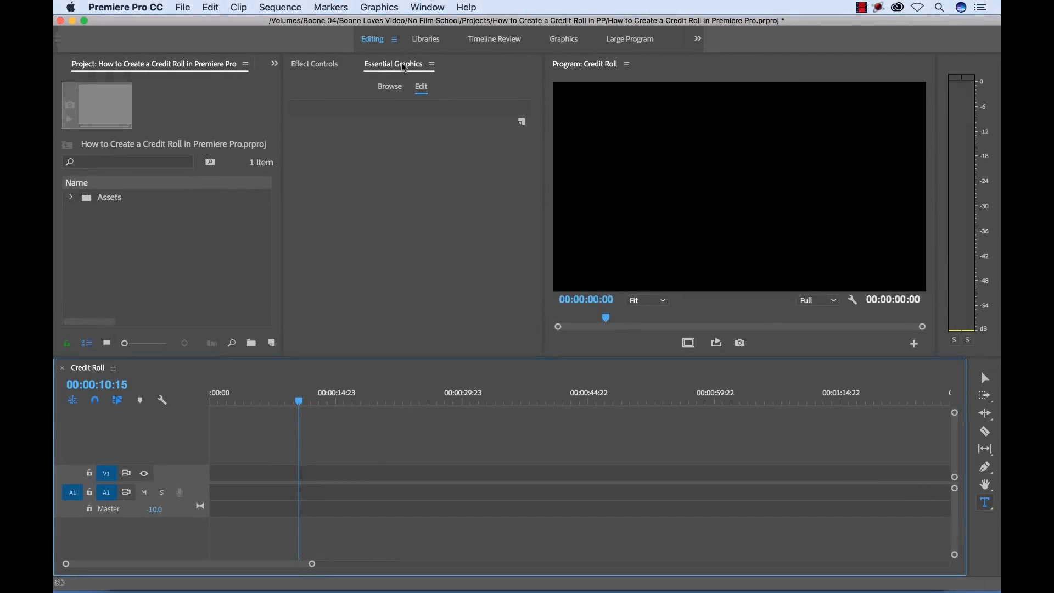
Show the Essential Graphics panel and create a text graphic reading 'credits' in the Program Monitor
left_click(427, 8)
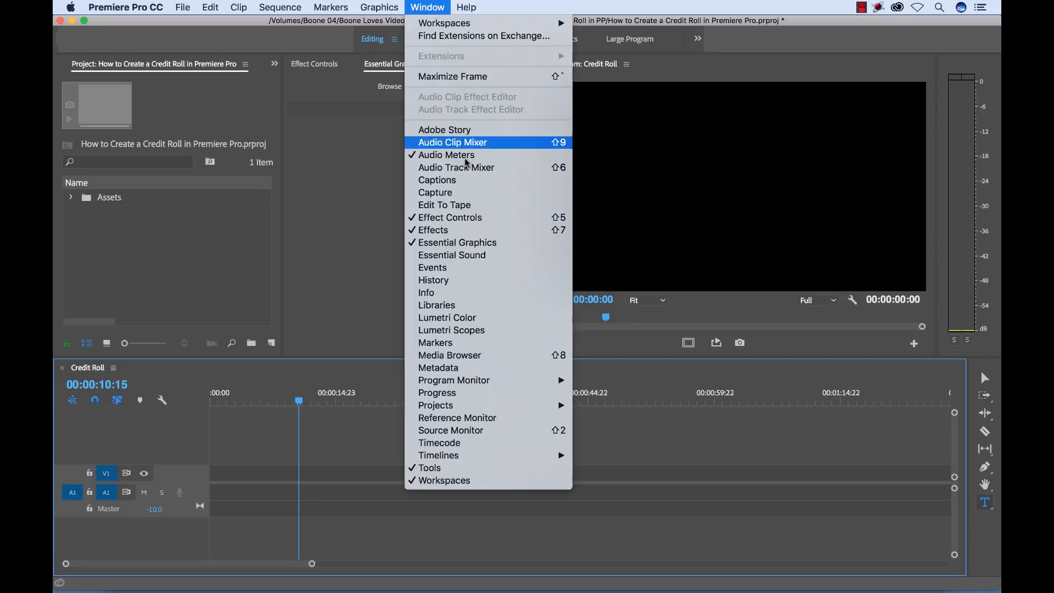
mouse_move(868, 446)
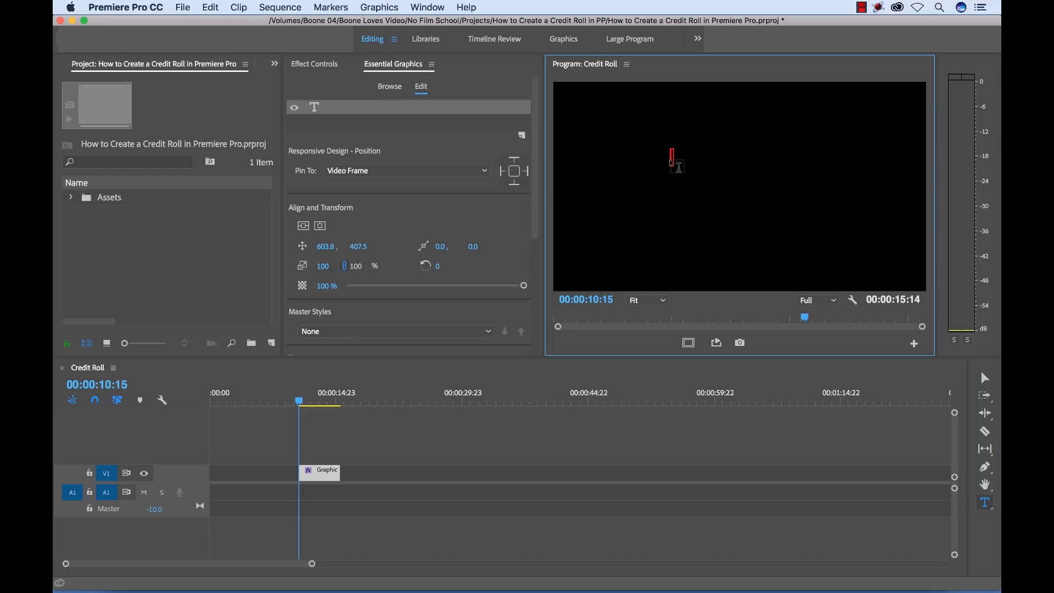
type("credits")
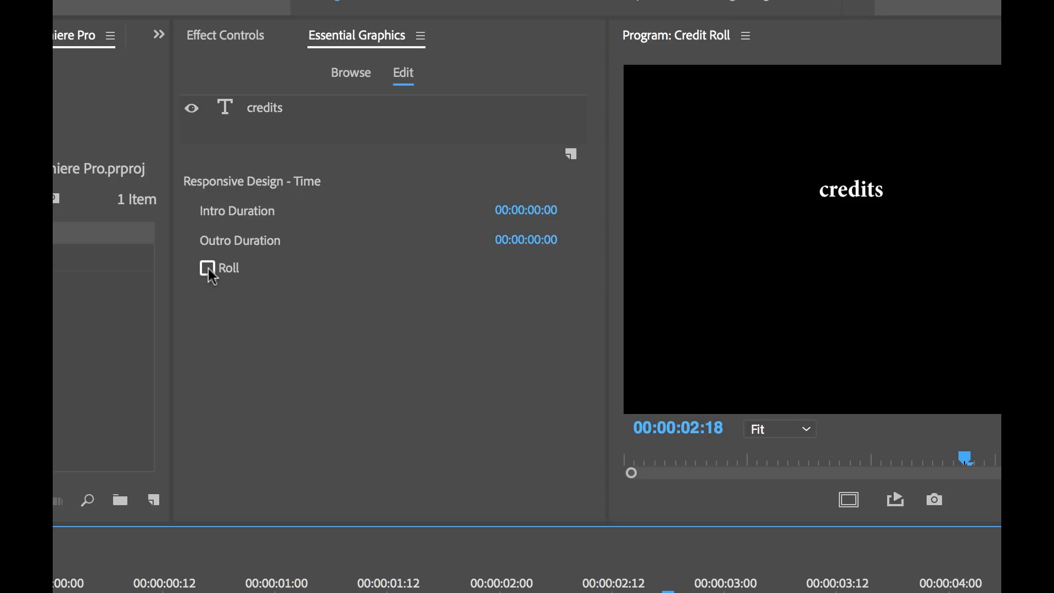
Enable Roll on the credits graphic so it starts and ends offscreen
left_click(207, 267)
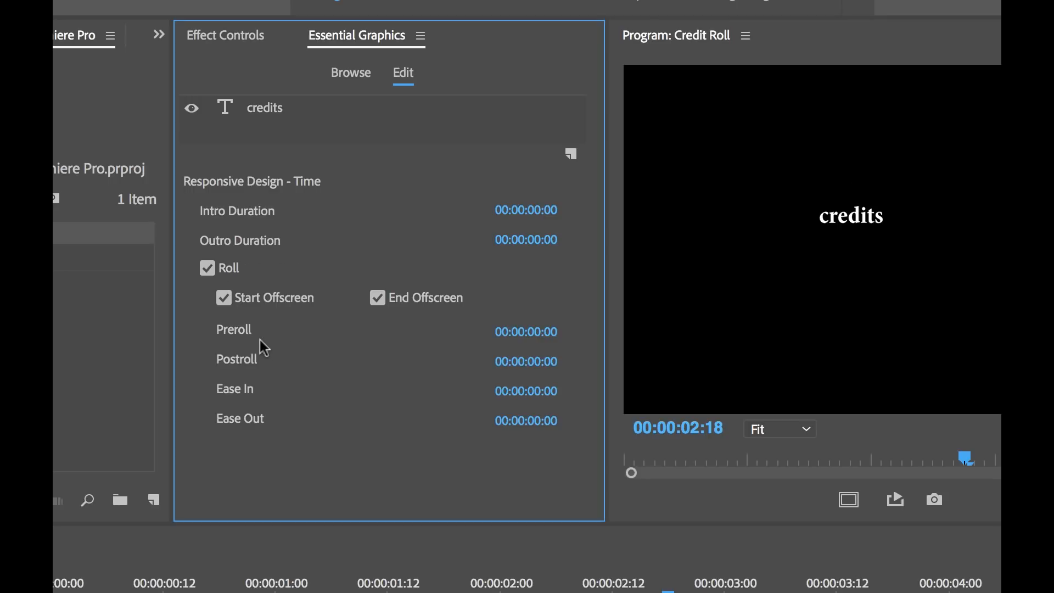
mouse_move(409, 427)
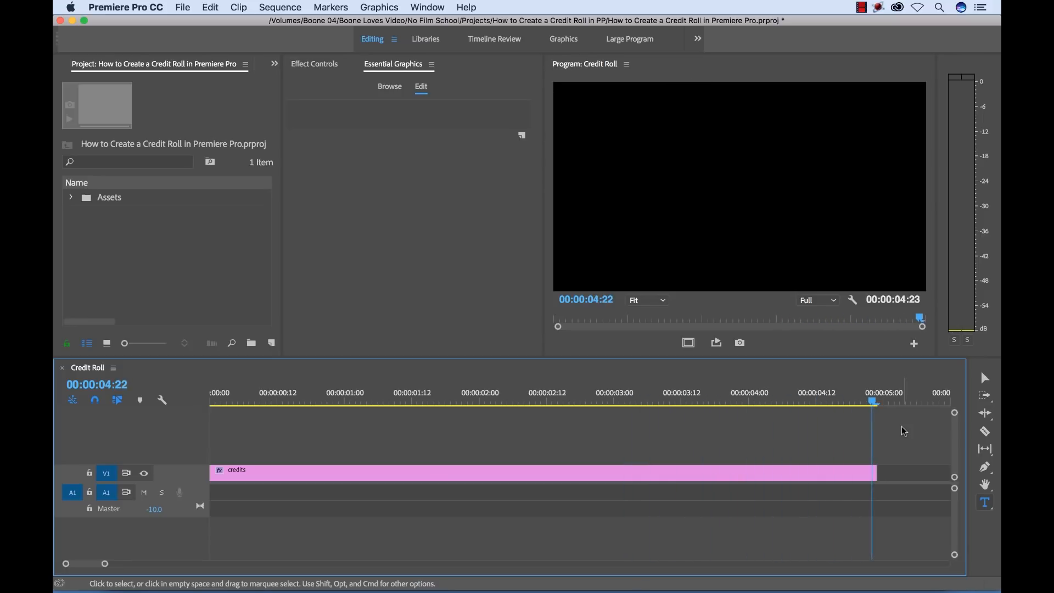
mouse_move(709, 70)
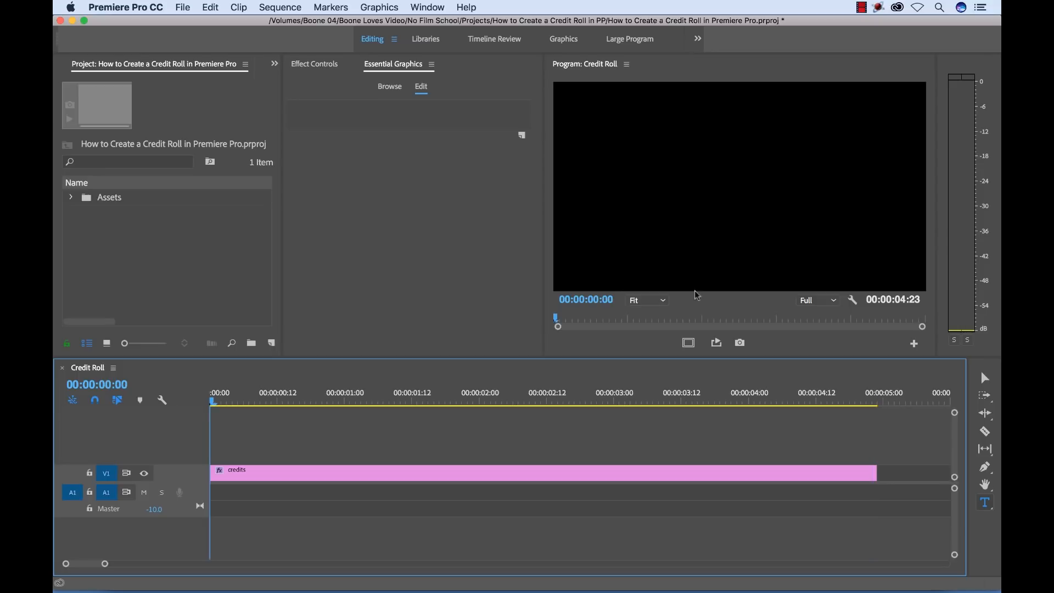
Add a new text layer above the 'credits' text in the selected graphic clip
left_click(293, 399)
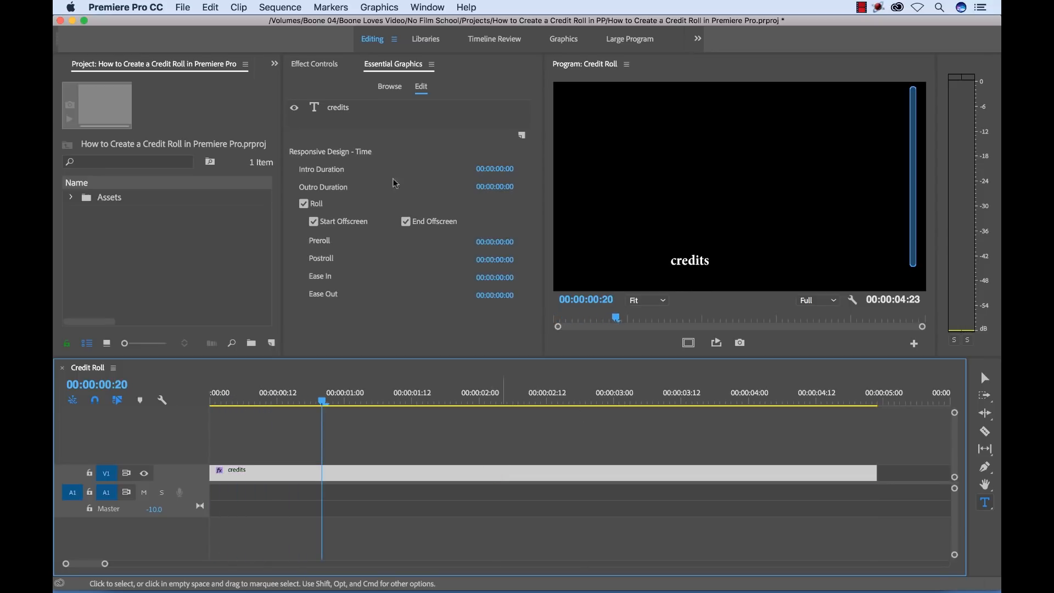
mouse_move(373, 484)
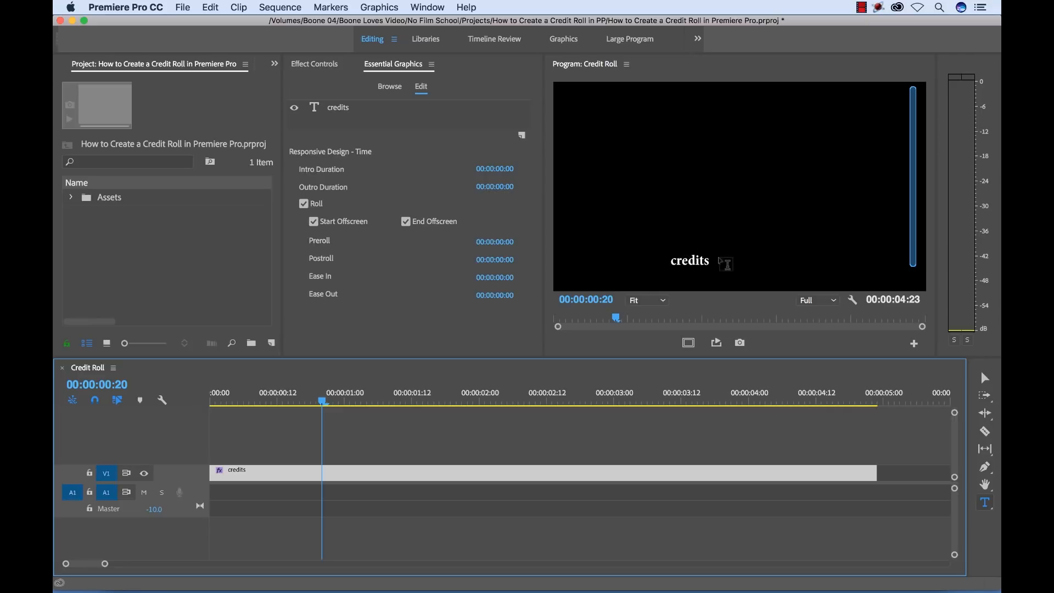
mouse_move(680, 199)
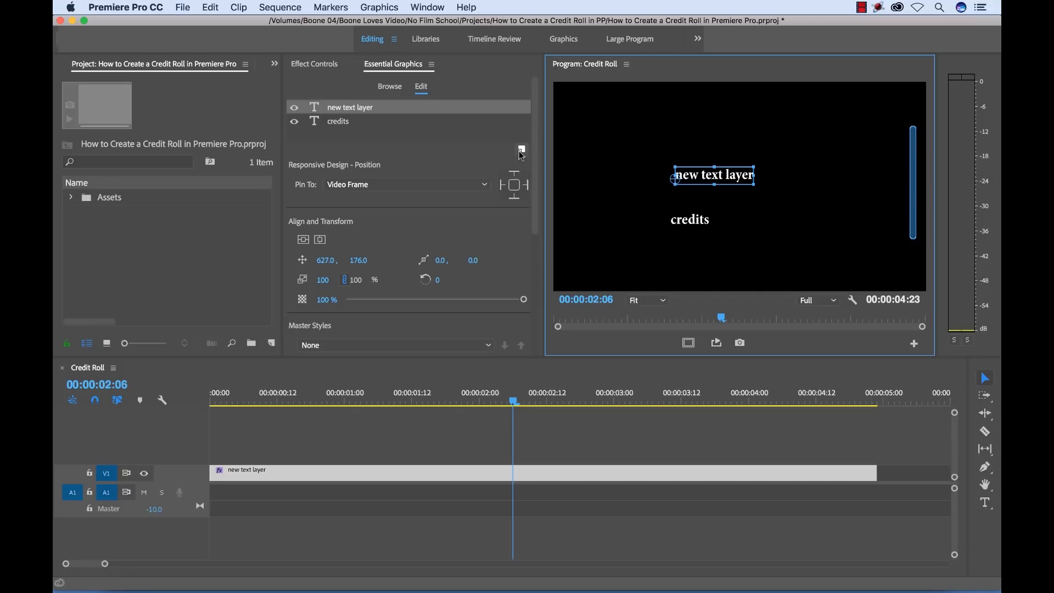
left_click(522, 151)
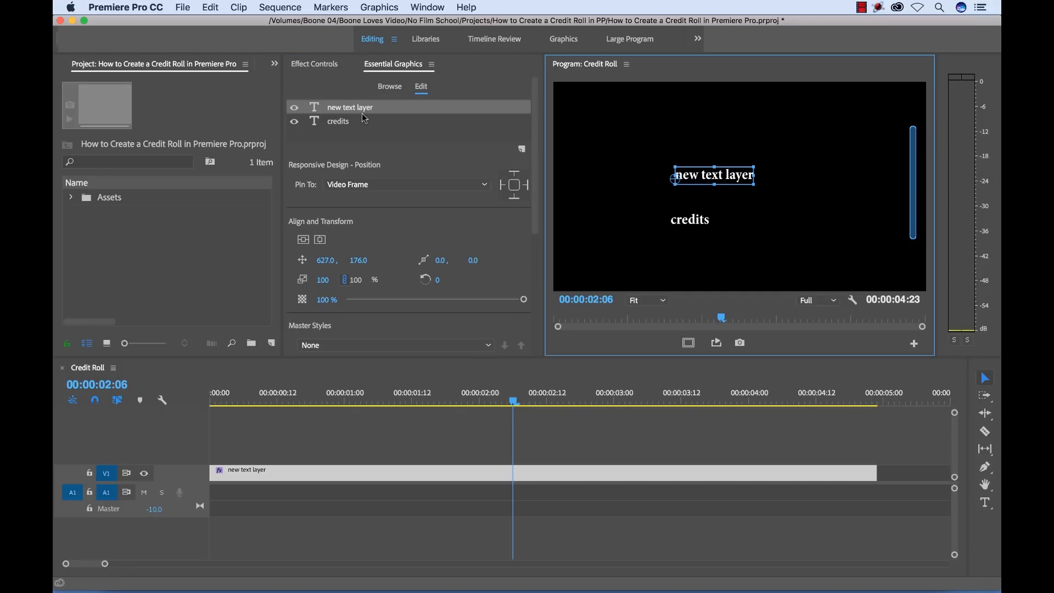
Paste the full crew and cast credit list into the layer and centre-align its lines
right_click(349, 107)
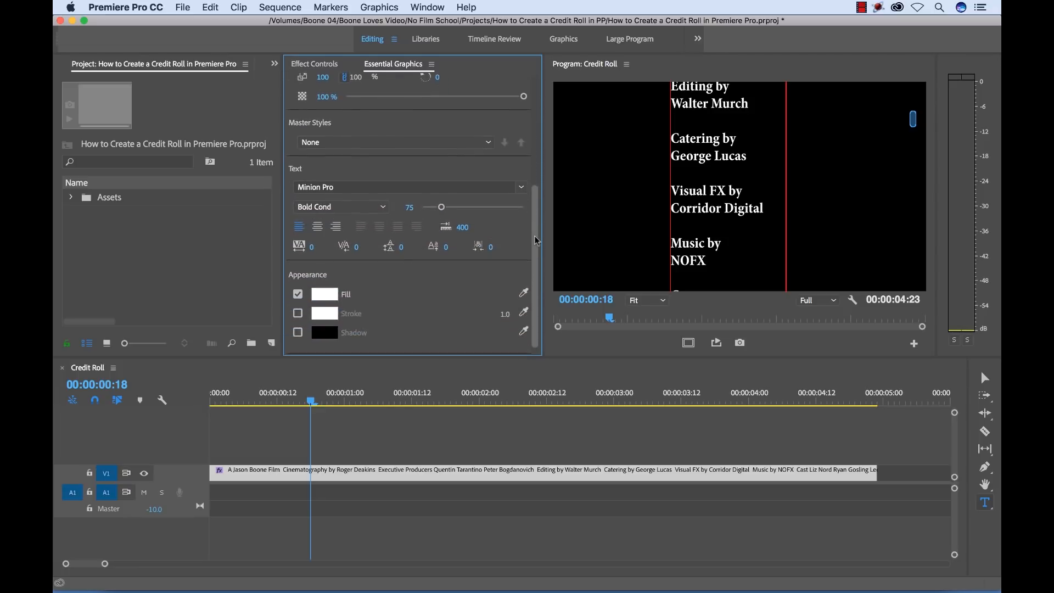
left_click(316, 226)
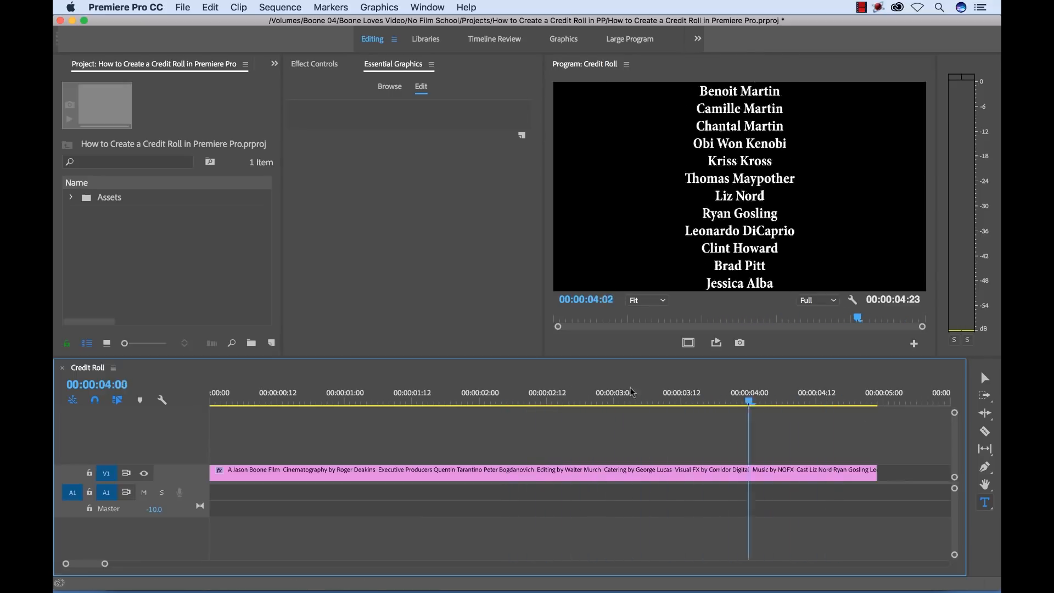
Set the first line 'A Jason Boone Film' to Italic, leaving the other credits bold
left_click(238, 400)
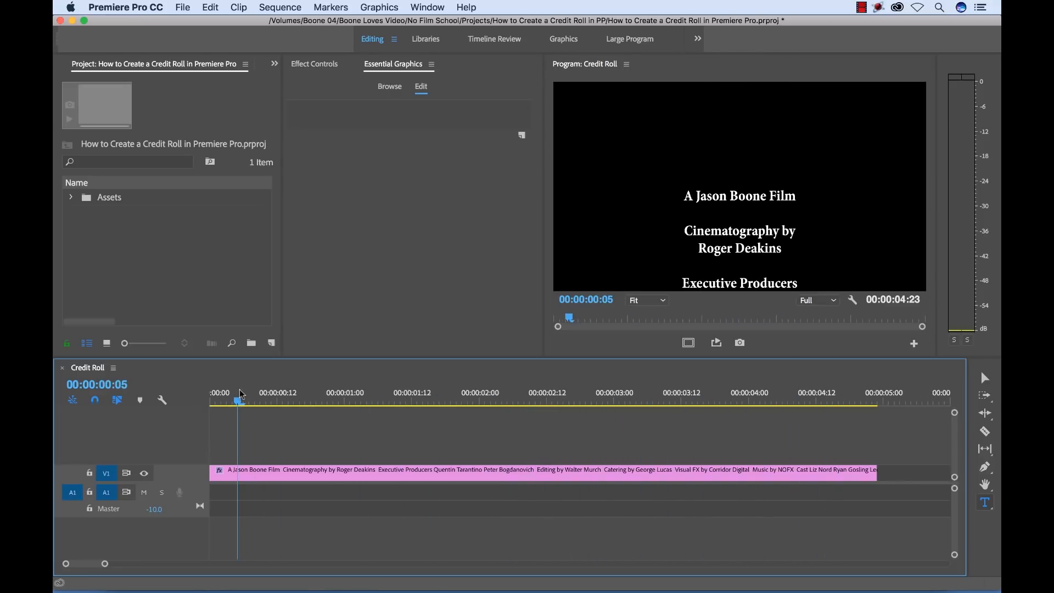
left_click(320, 468)
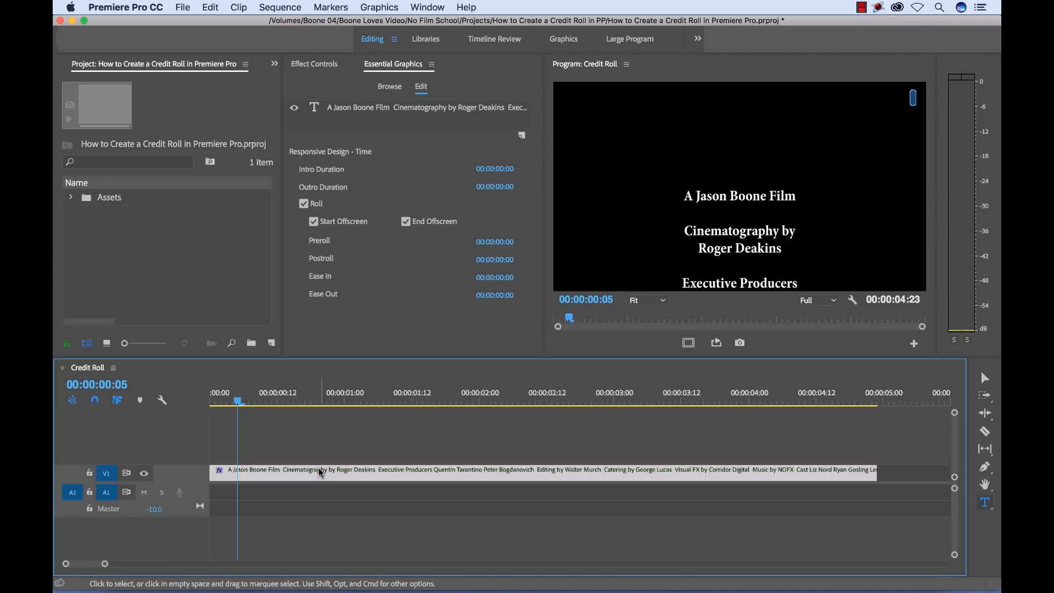
mouse_move(961, 121)
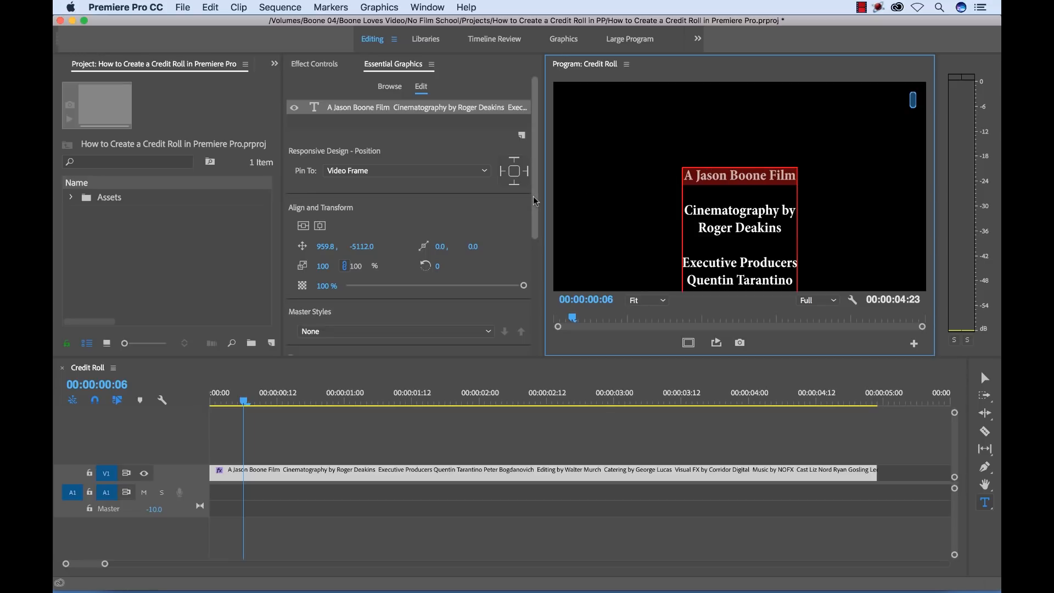
left_click(341, 238)
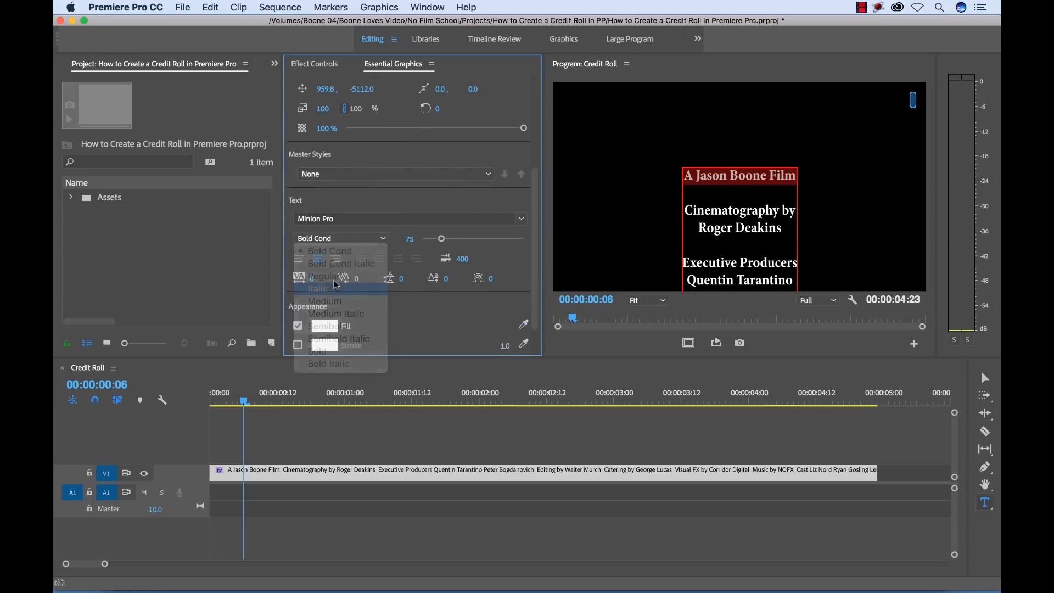
left_click(316, 289)
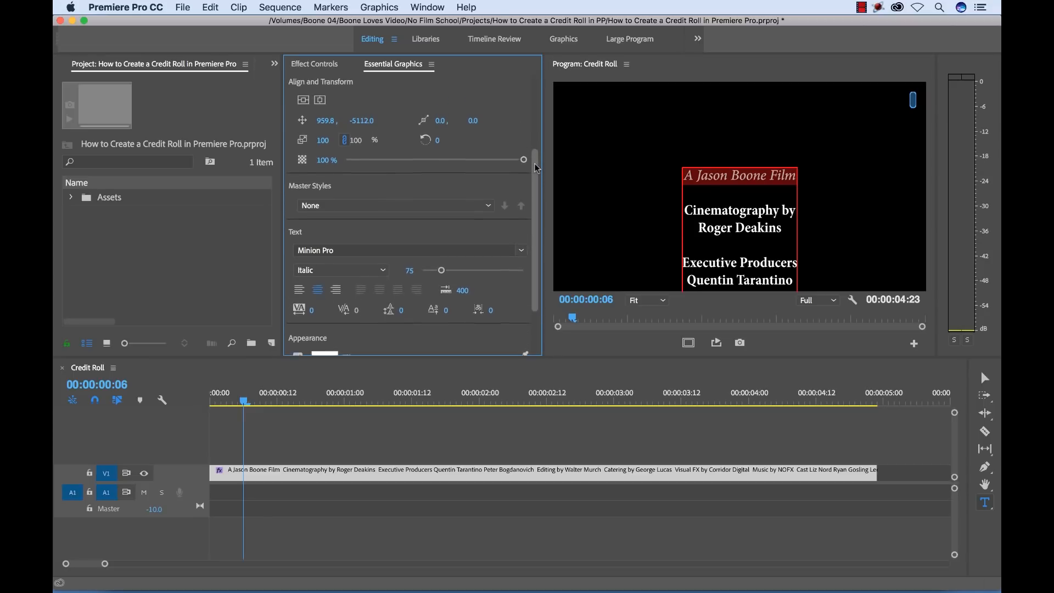
scroll("up", 3)
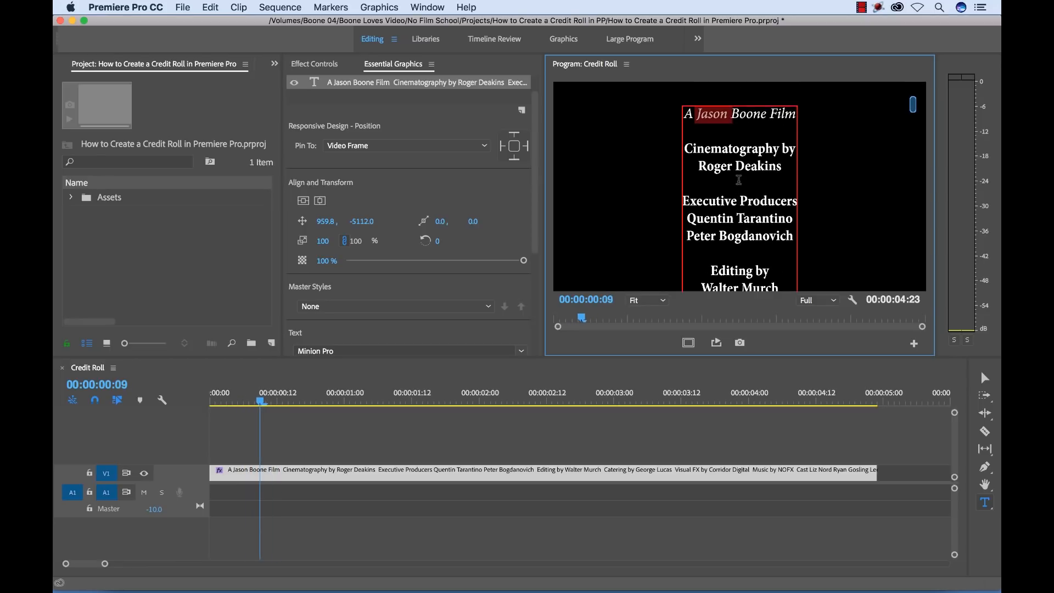
mouse_move(610, 422)
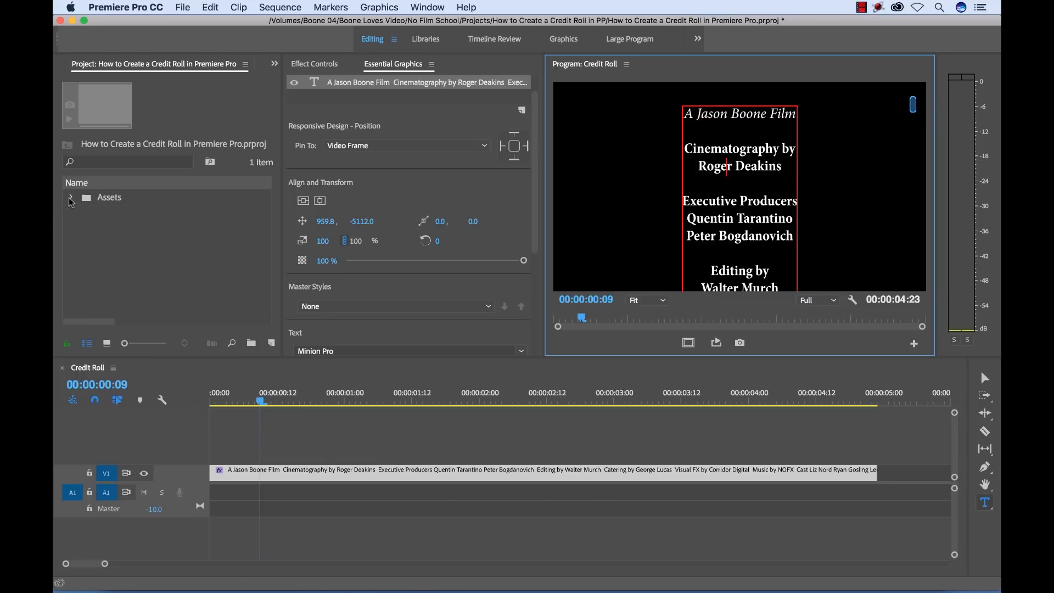
Place the music file from Assets on A1 and extend the credits clip to its ~1:15 end
left_click(70, 196)
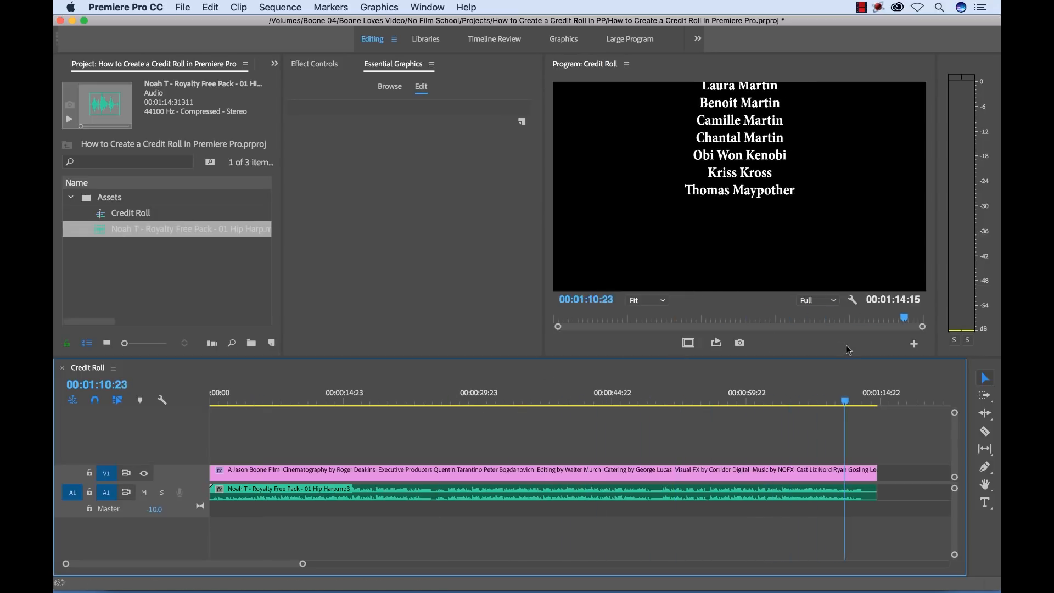
left_click(283, 401)
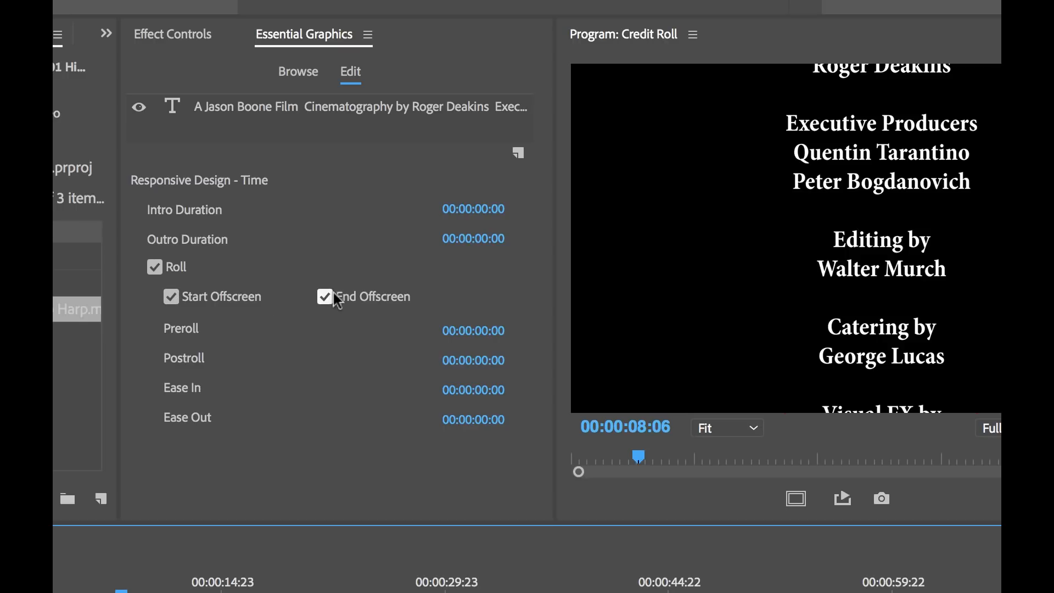
left_click(325, 297)
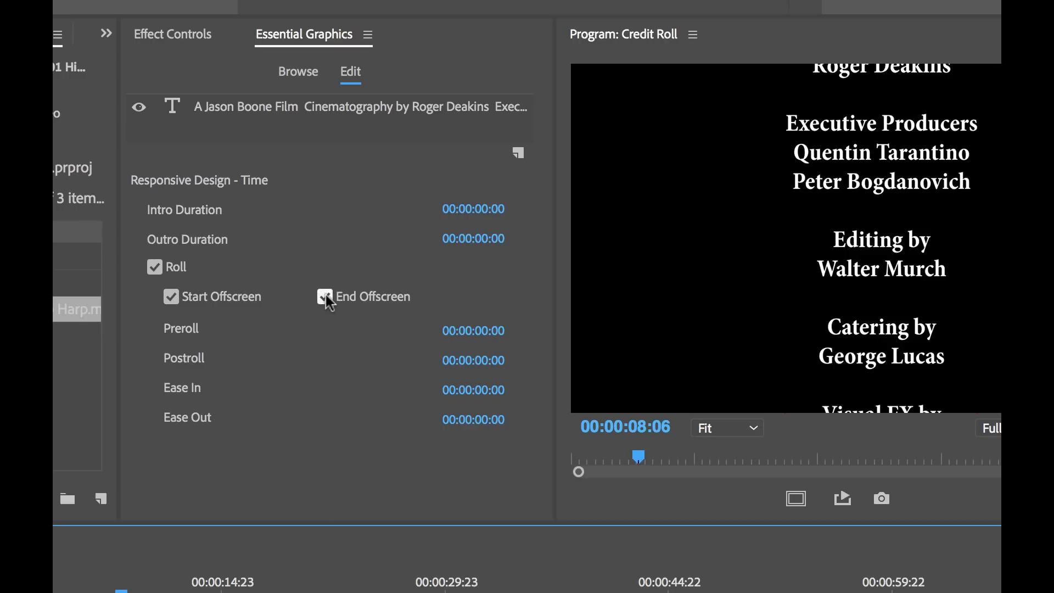
left_click(325, 296)
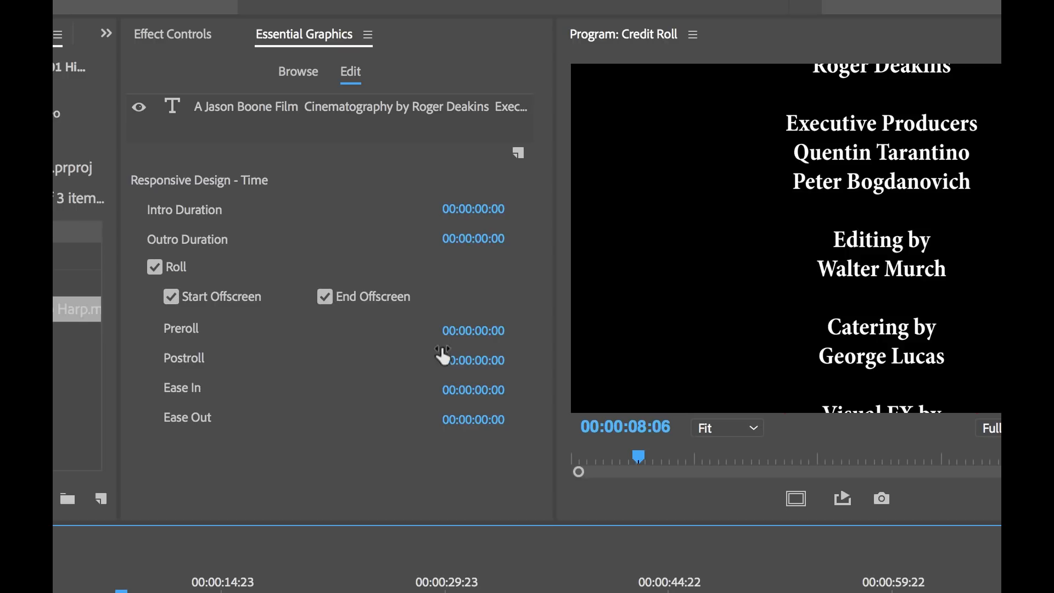
mouse_move(262, 348)
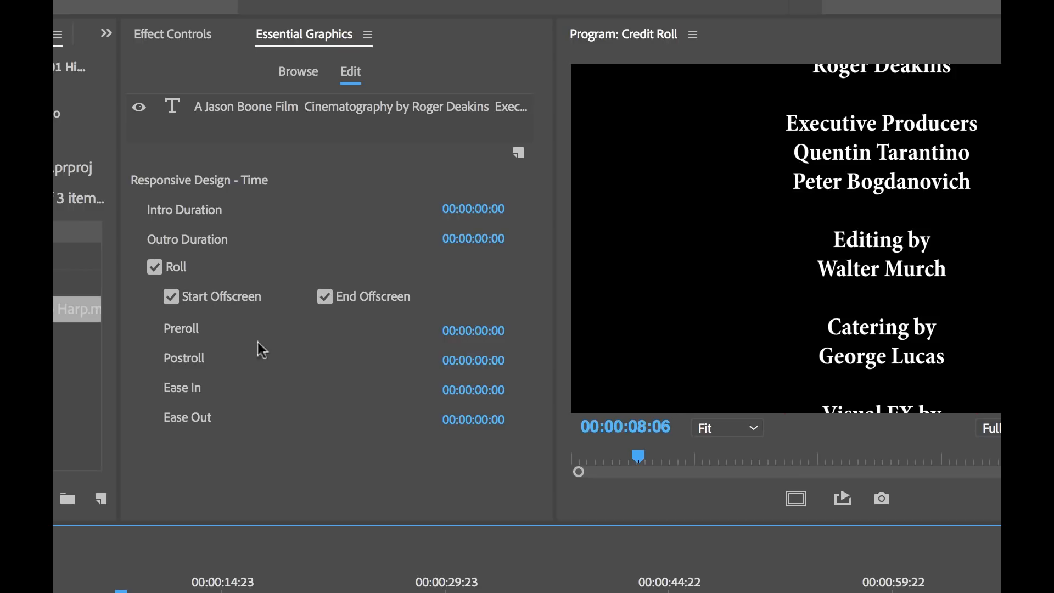
mouse_move(193, 402)
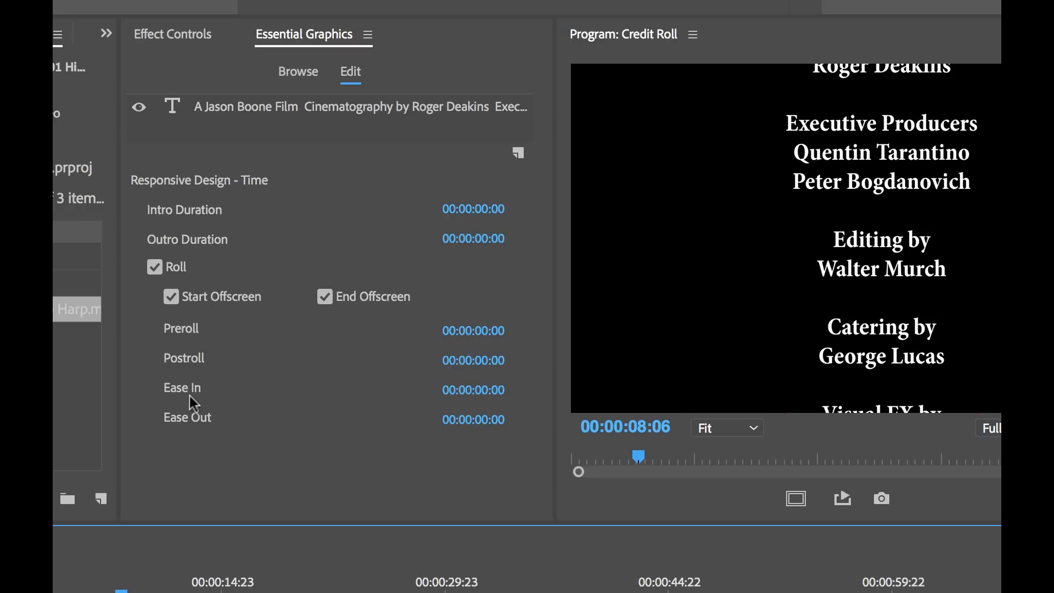